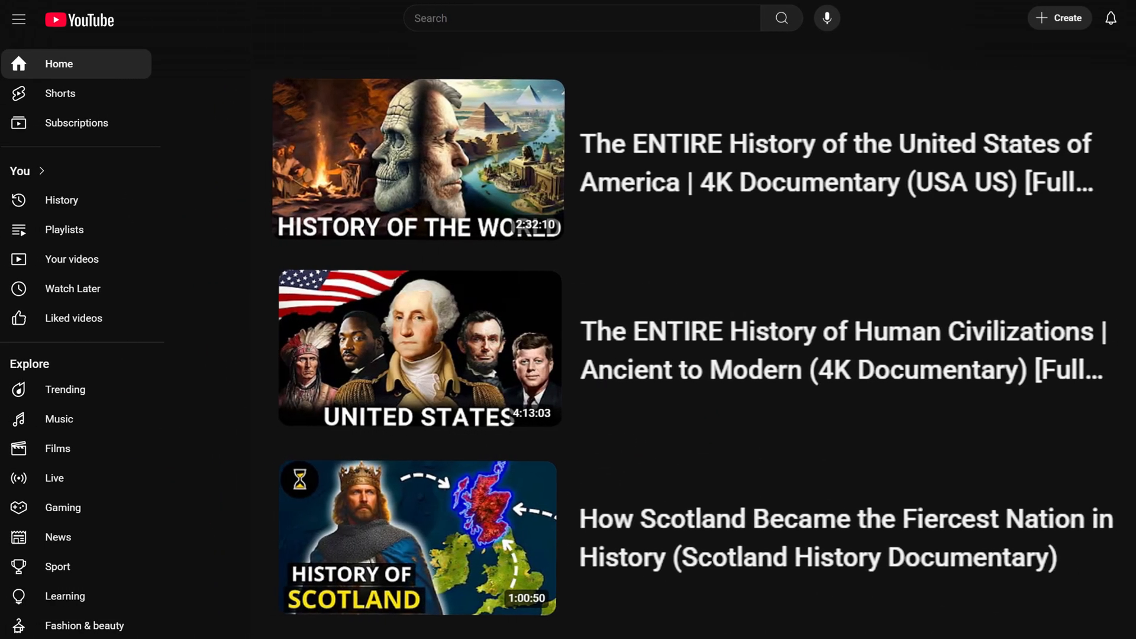
Click through, highlight and scroll the on-screen content before turning to the account
left_click(417, 159)
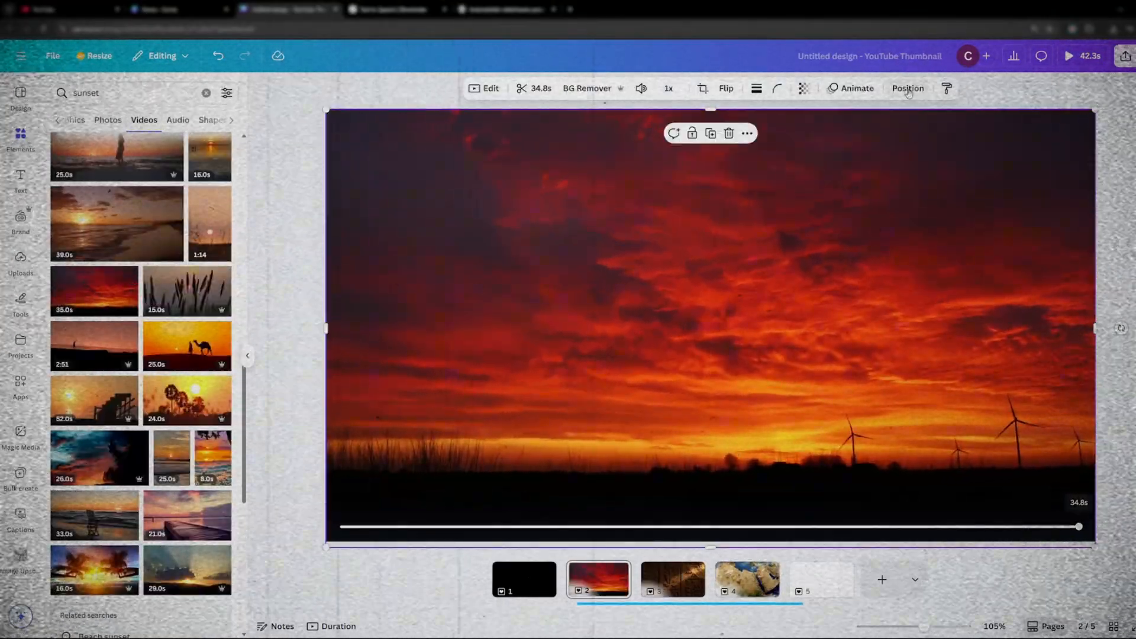
left_click(907, 87)
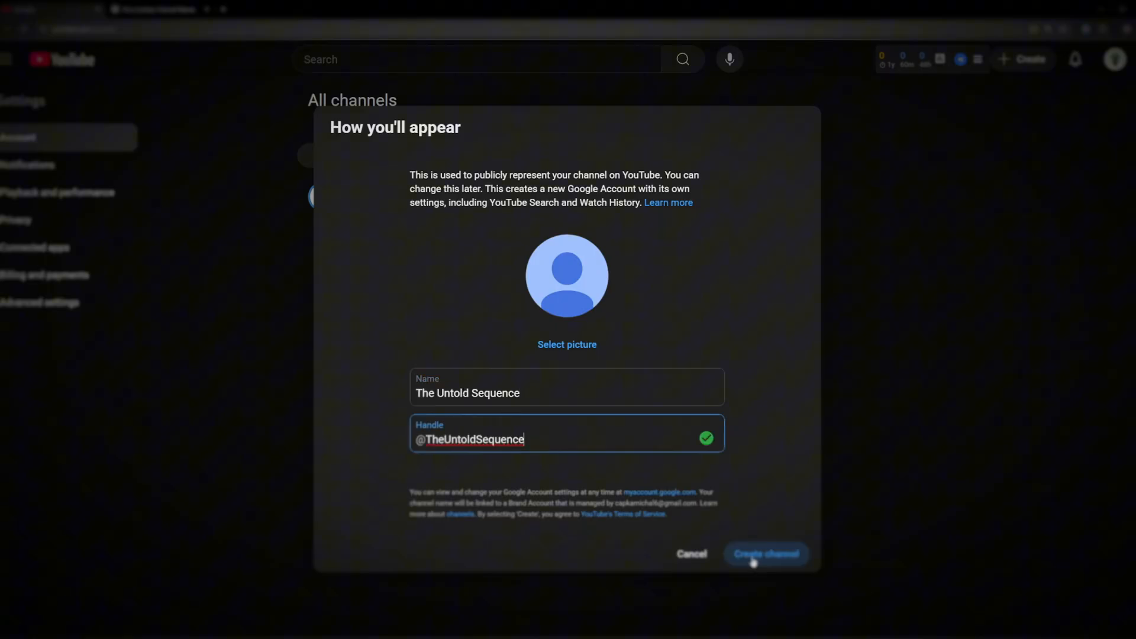
left_click(765, 554)
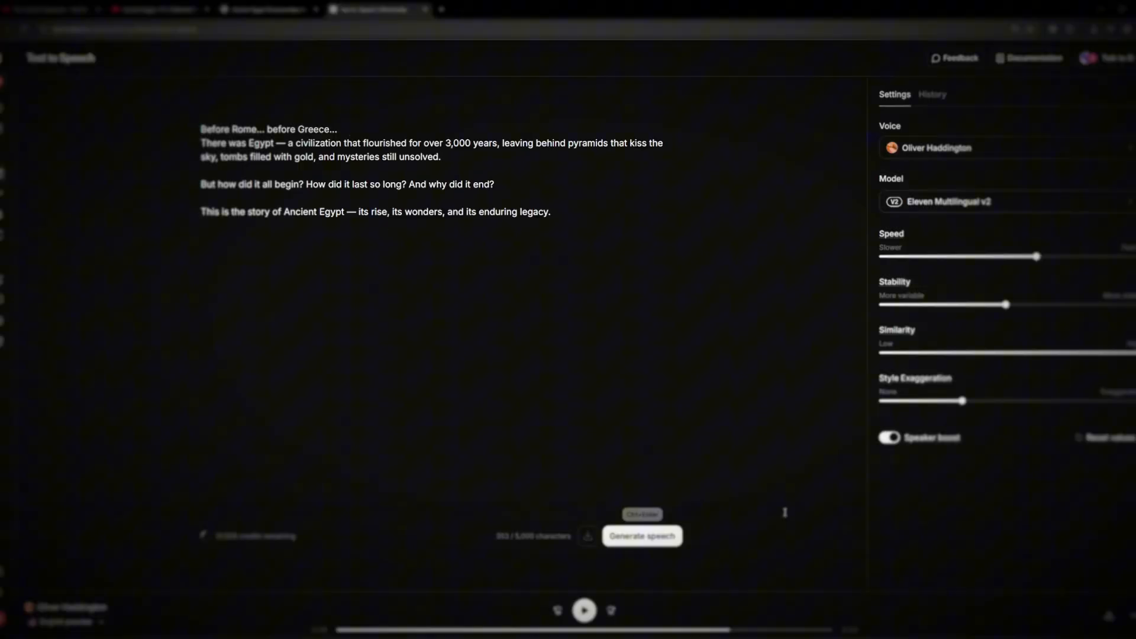
left_click(641, 535)
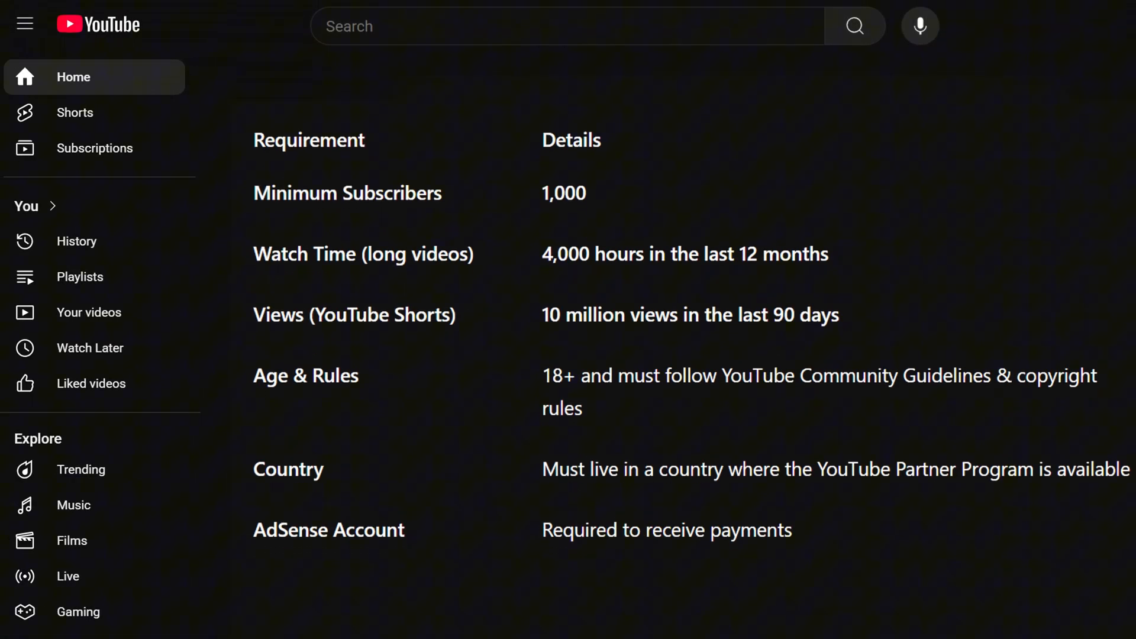
left_click_drag(542, 193, 832, 254)
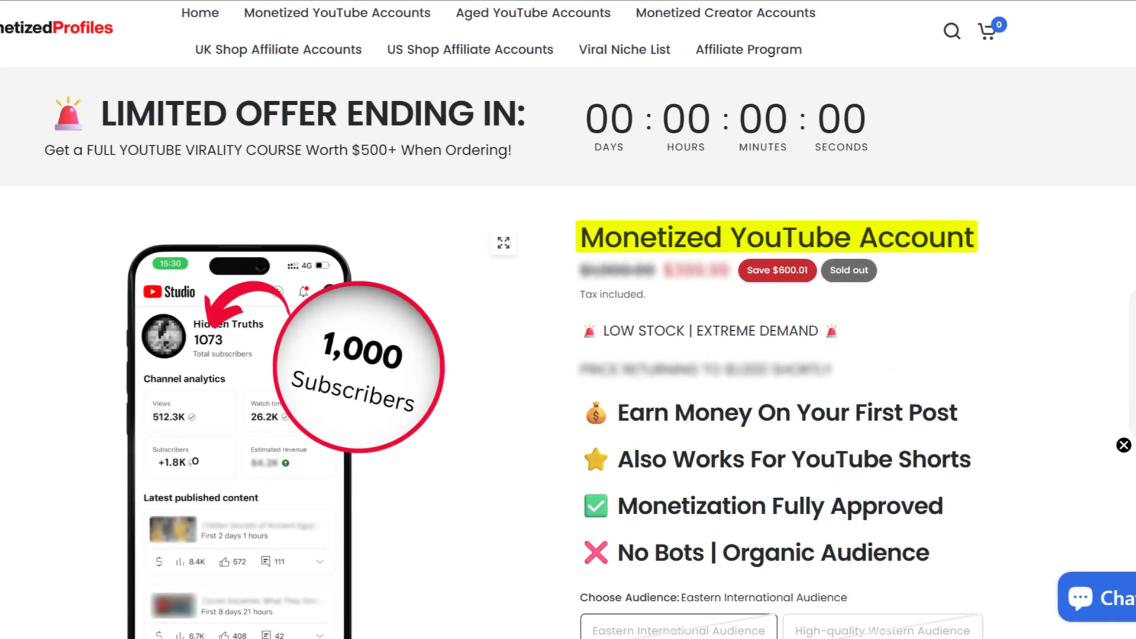
scroll("down", 3)
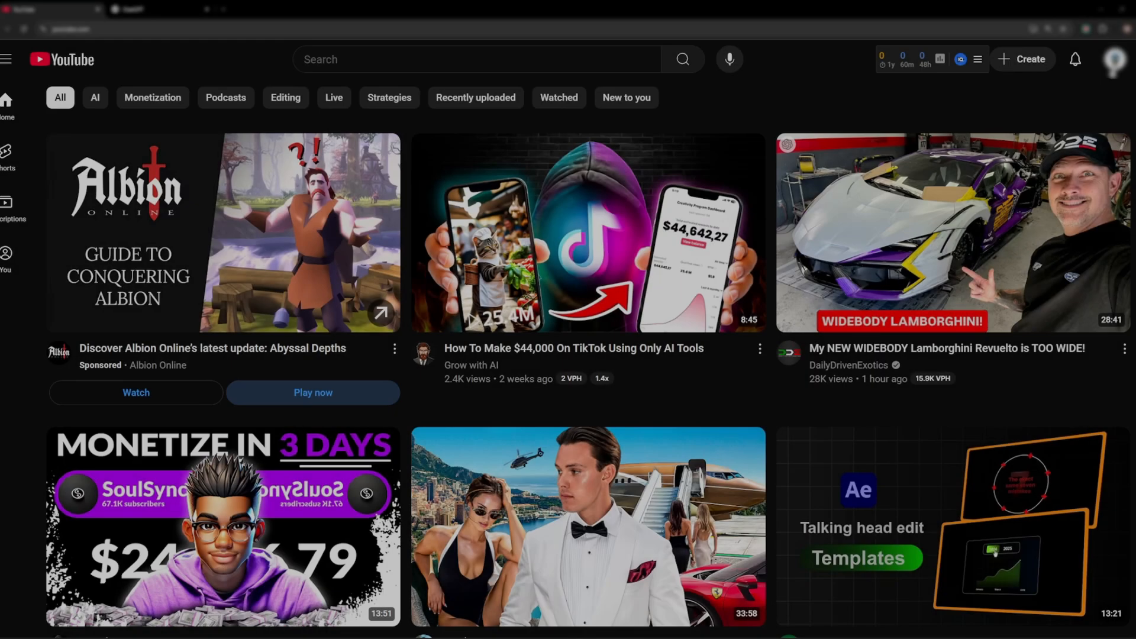
Show all channels on the account from the avatar's Switch account menu
left_click(1114, 58)
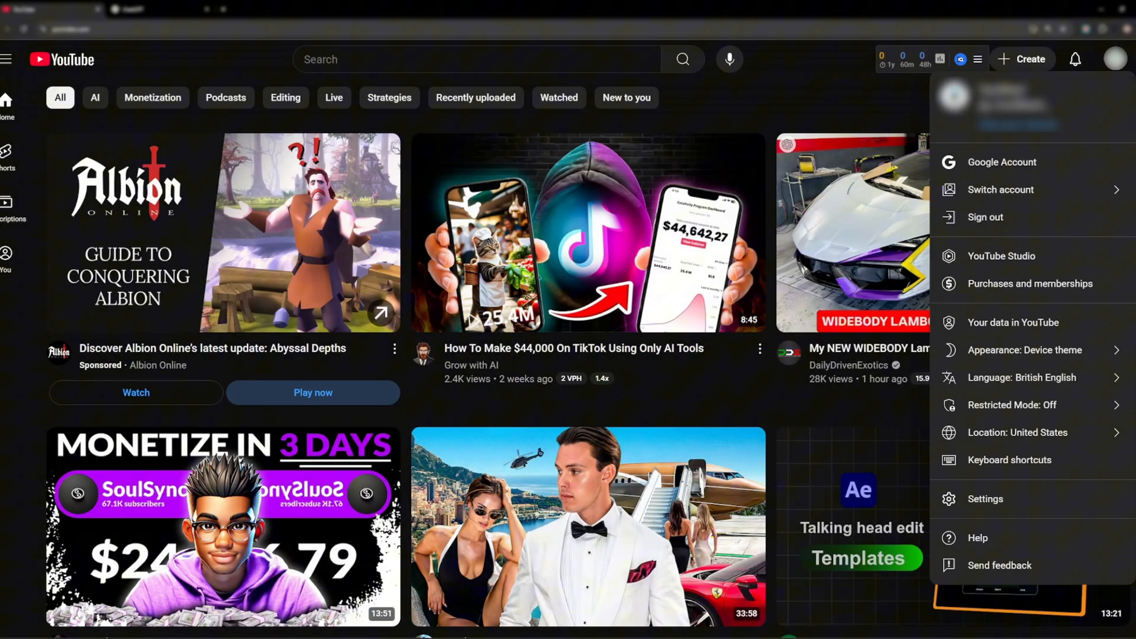
left_click(1001, 190)
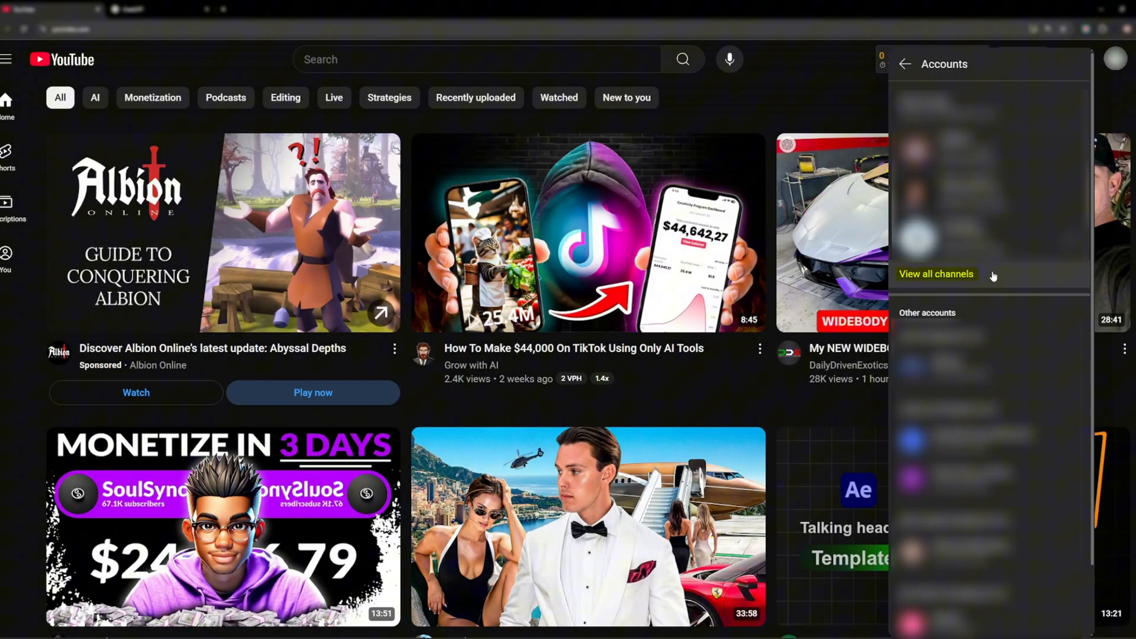
left_click(935, 274)
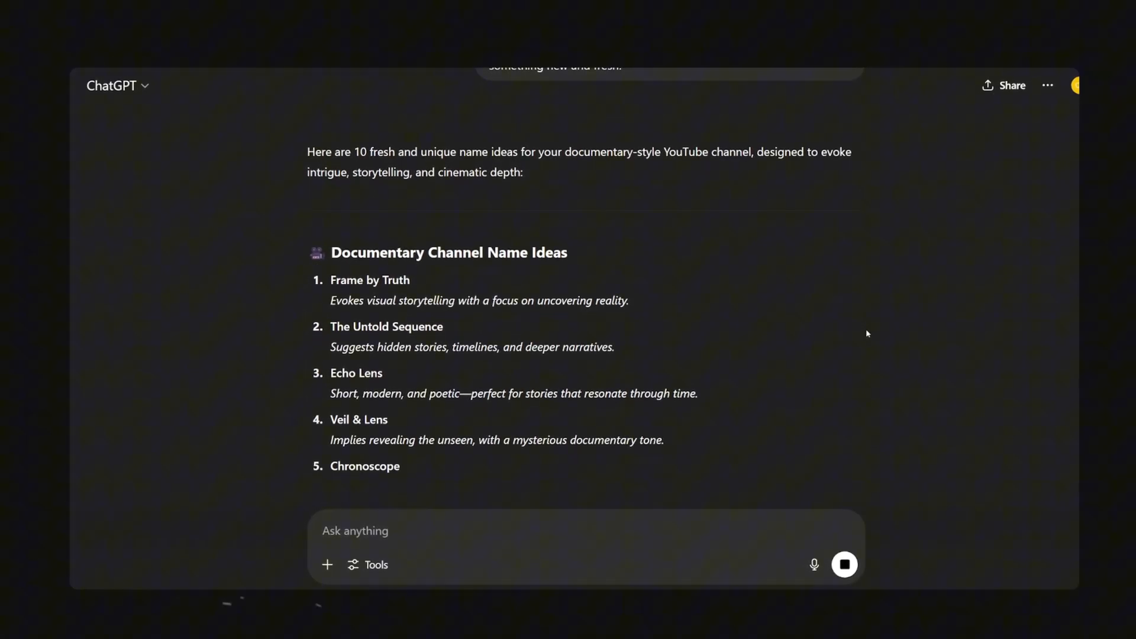
scroll("down", 3)
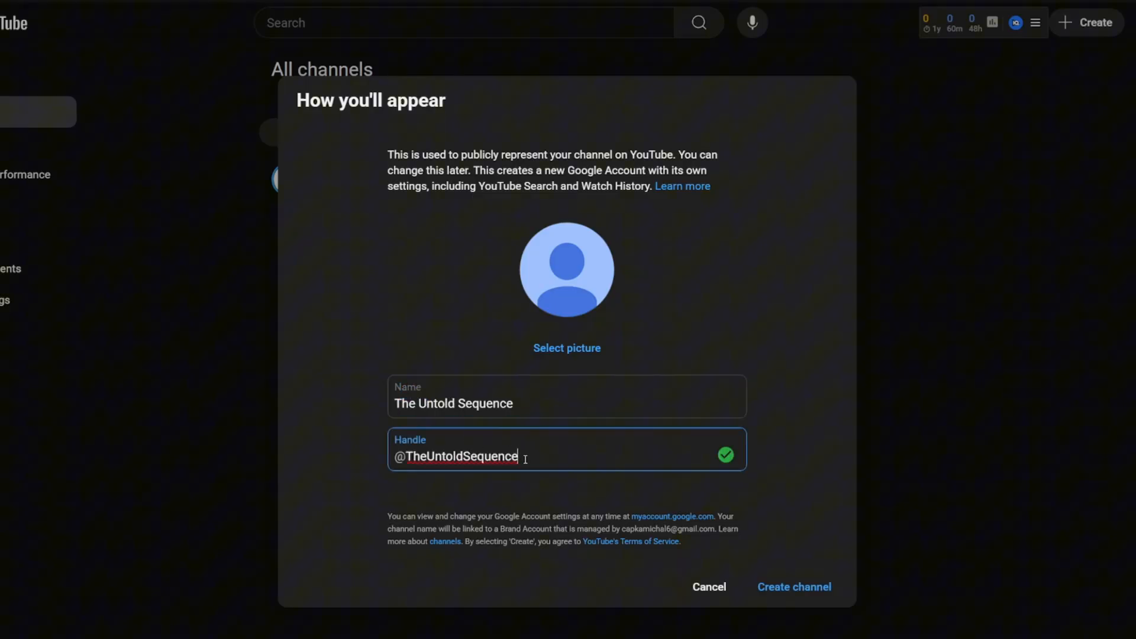
left_click(793, 586)
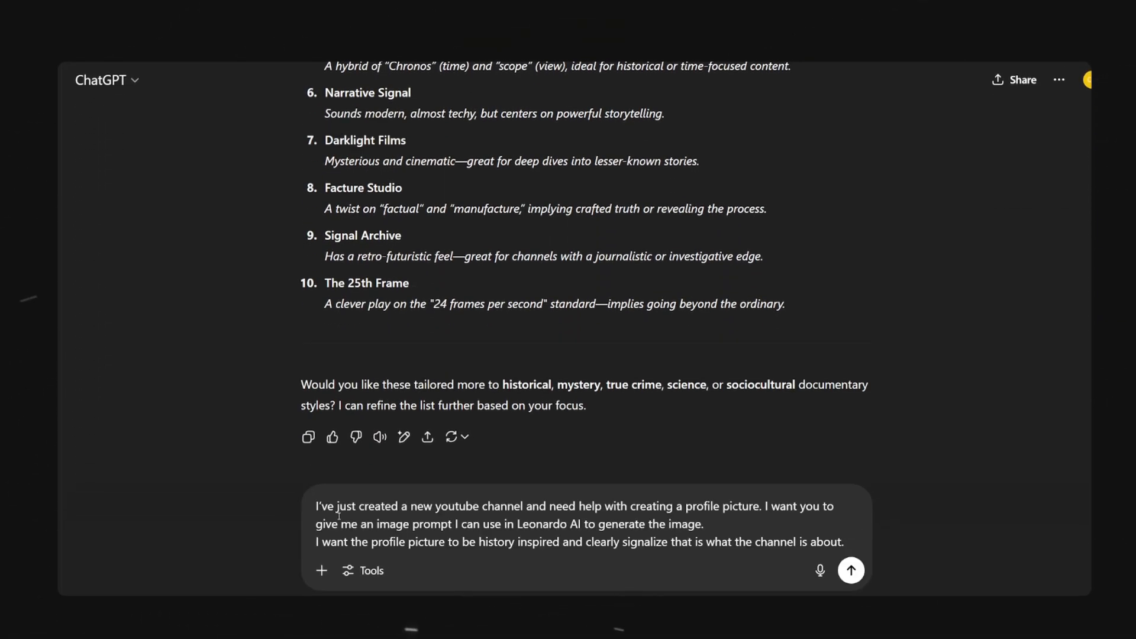
Send ChatGPT the history-inspired profile picture prompt request and scroll through its reply
left_click(851, 570)
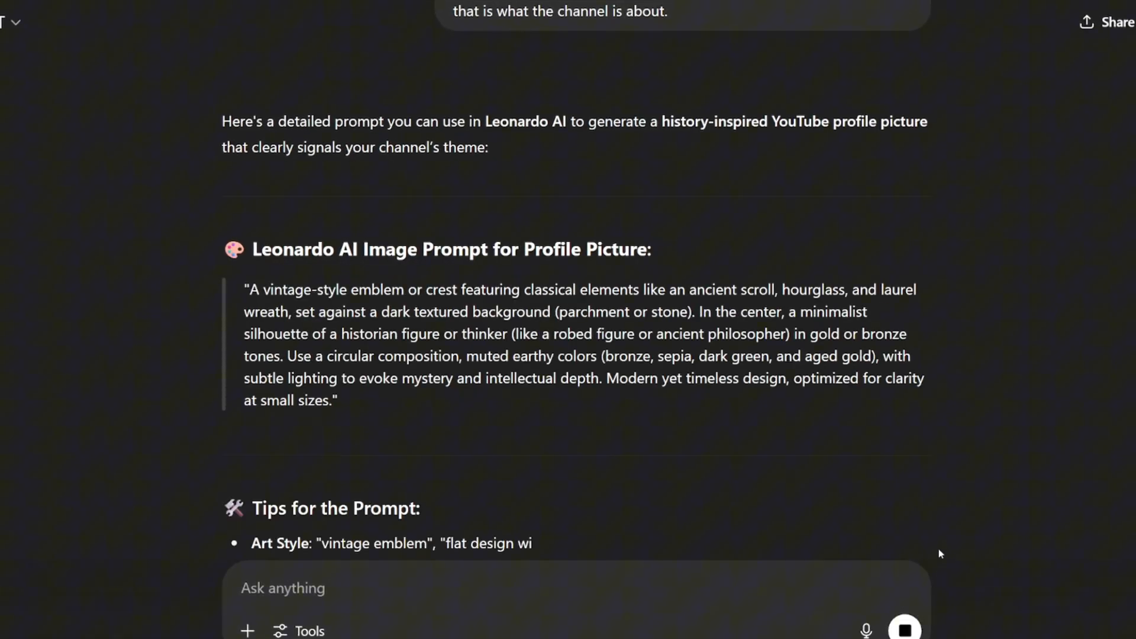
scroll("down", 3)
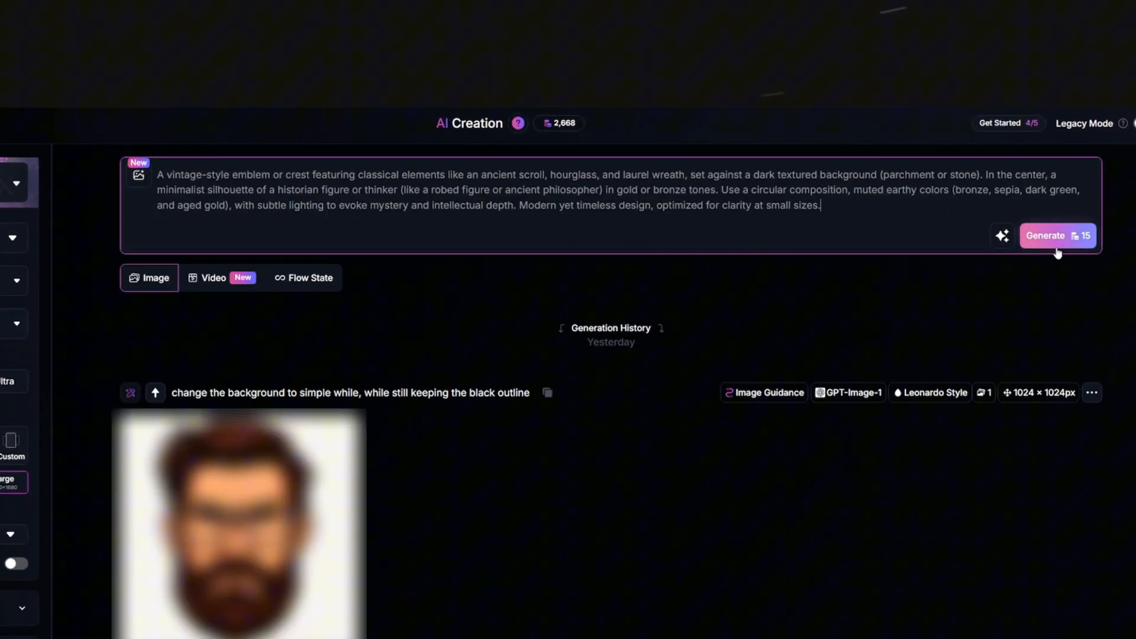
Generate the laurel-wreath philosopher emblem in Leonardo AI and select the result
left_click(1057, 235)
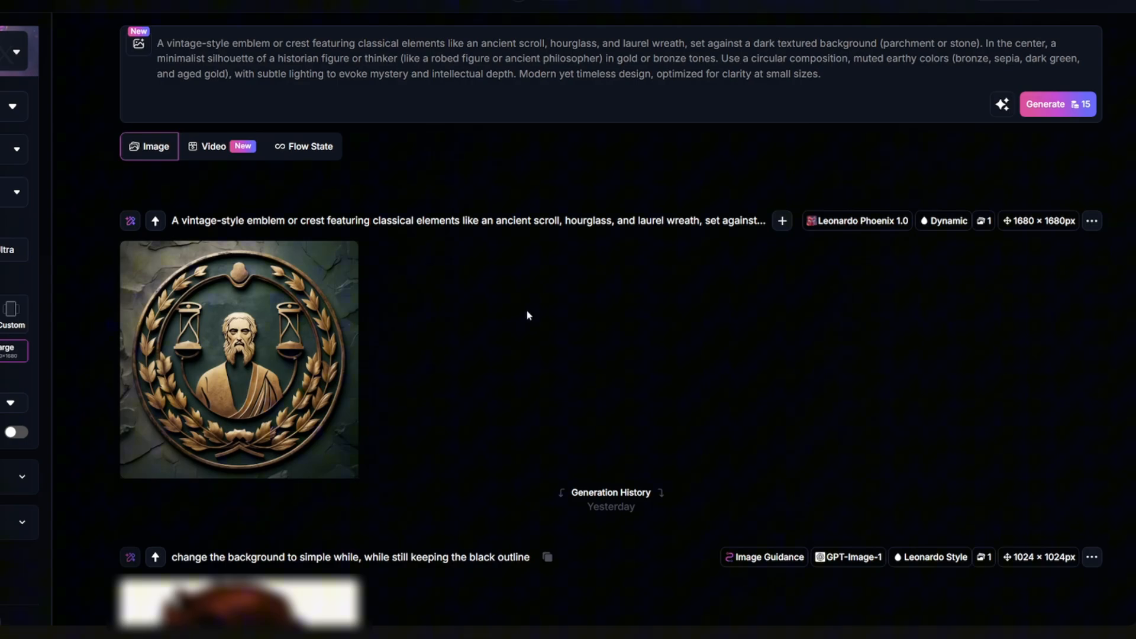
left_click(238, 360)
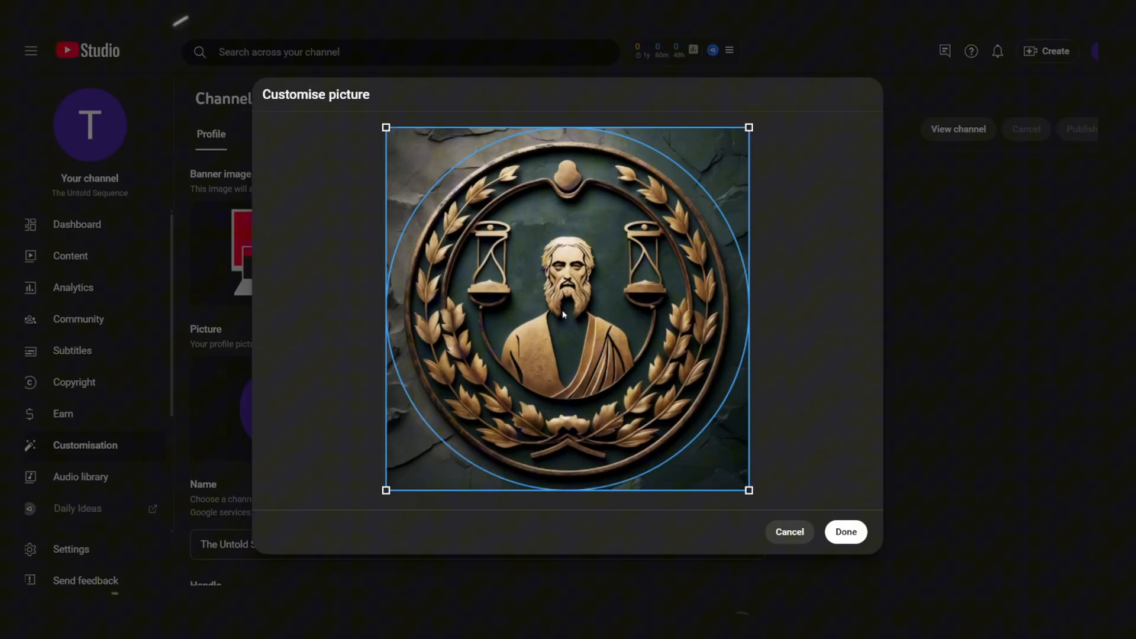
Confirm the cropped emblem as the channel's profile picture
left_click(845, 531)
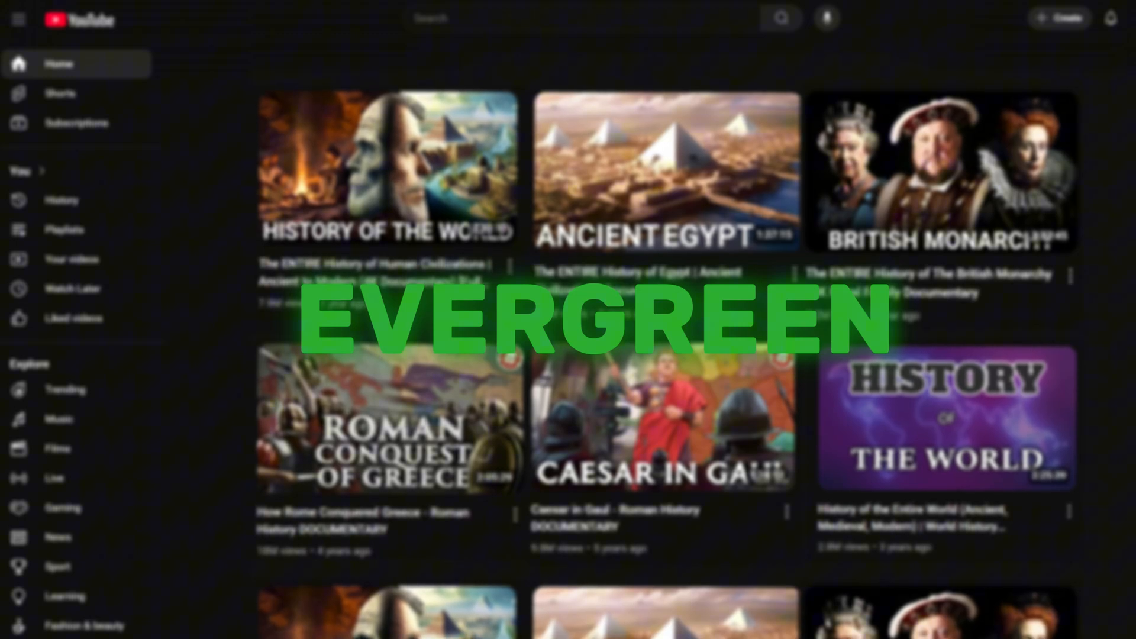
Open National Geographic's History 101 Ancient Egypt video and get its share link
left_click(662, 171)
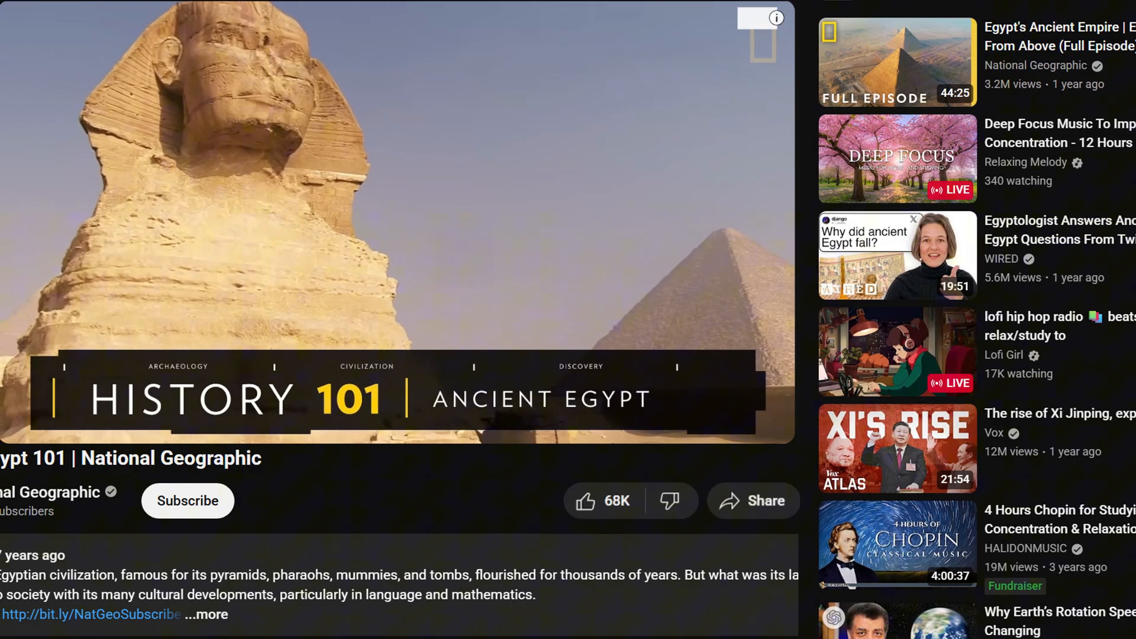
left_click(752, 500)
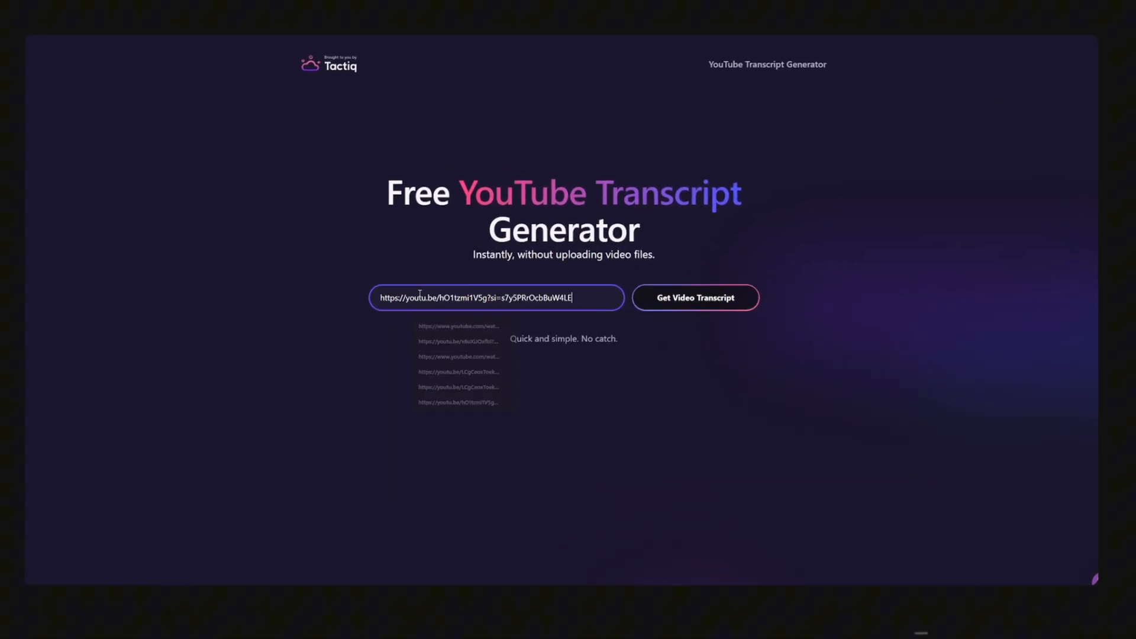
Fetch the Egypt documentary transcript in Tactiq from the pasted link
left_click(694, 296)
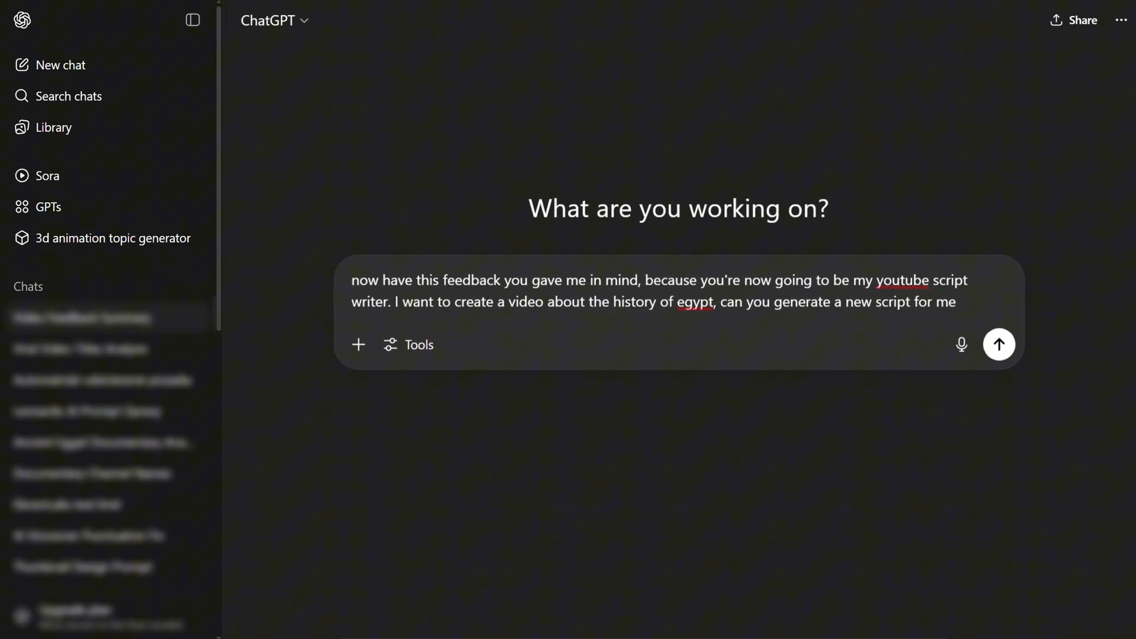
Send ChatGPT the new Egypt history script request that uses earlier feedback
left_click(998, 344)
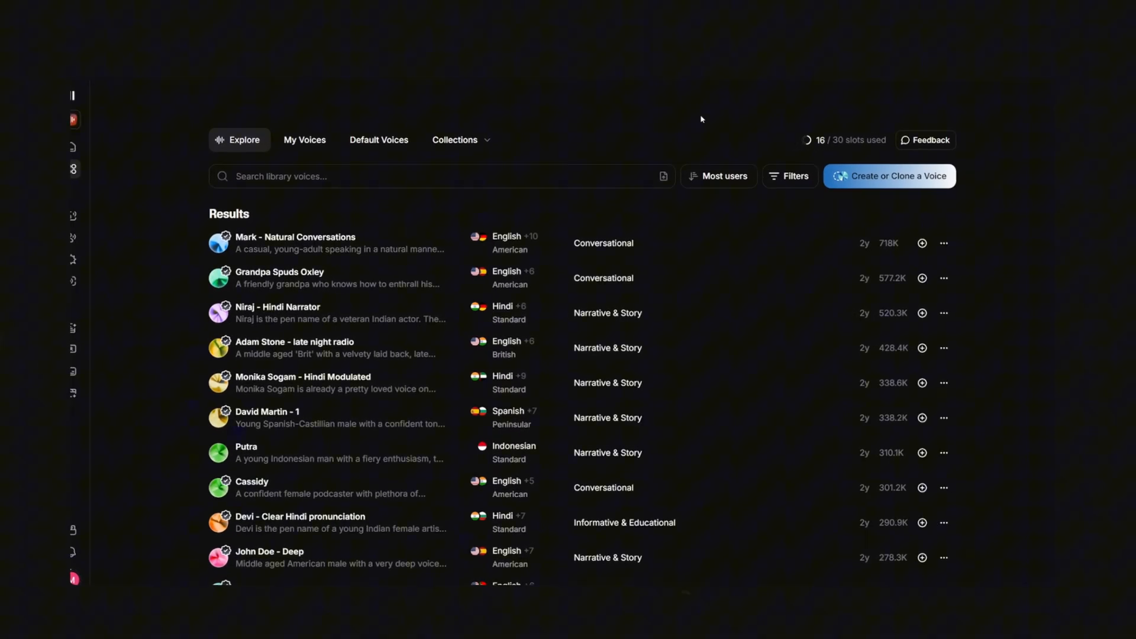
Find Oliver Haddington by searching 'padd', add it to My Voices, and open Text to Speech
type("paddington")
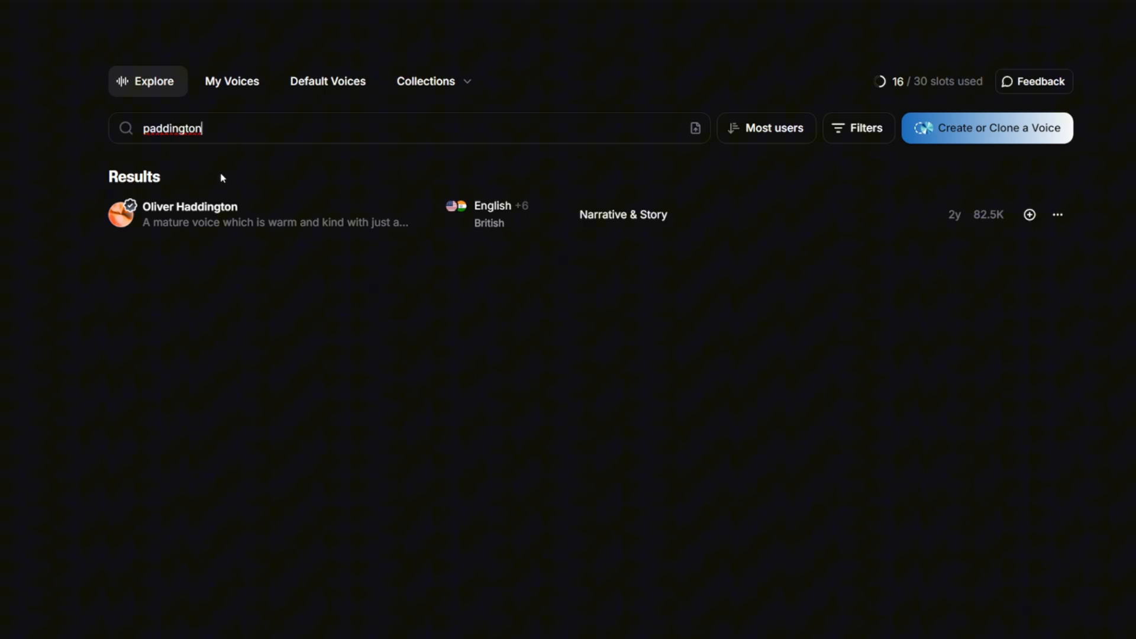
left_click(121, 214)
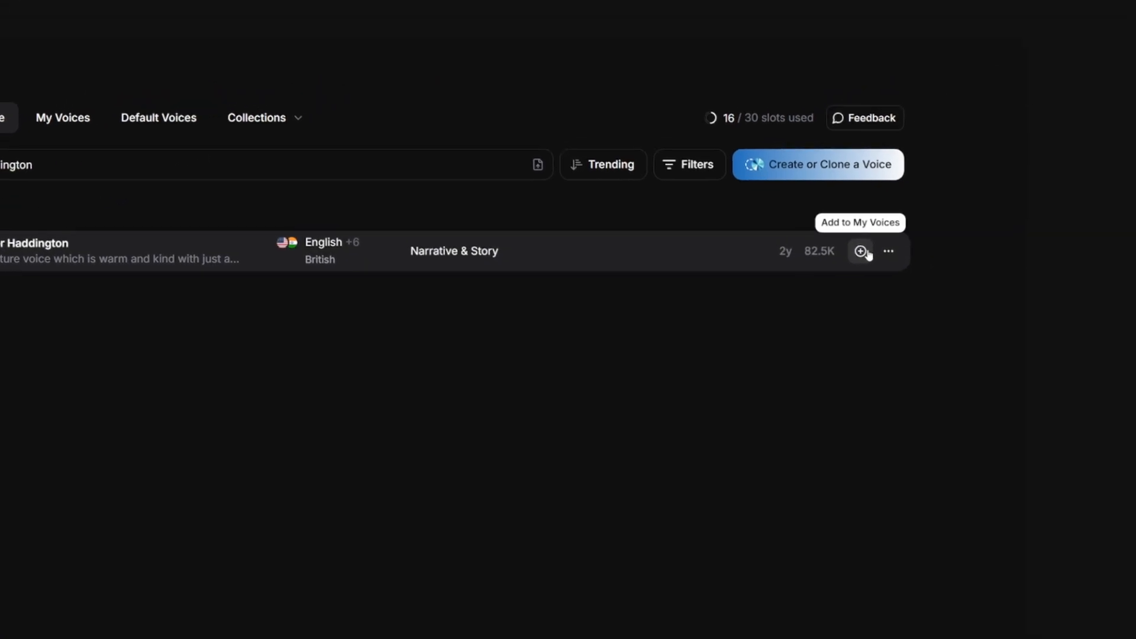
left_click(861, 251)
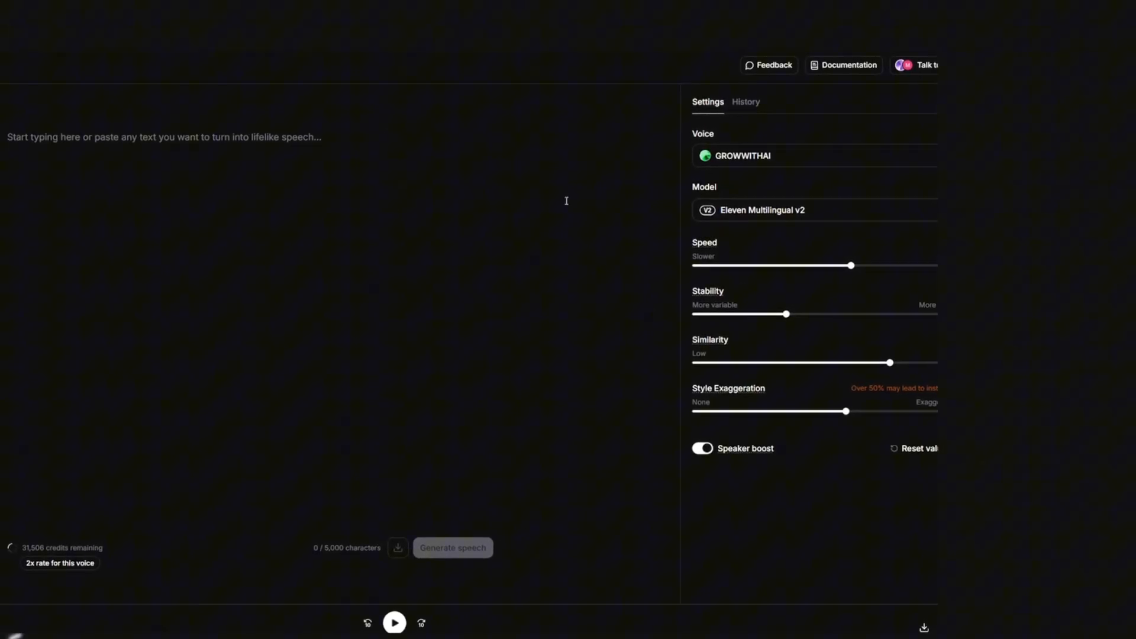
left_click(740, 155)
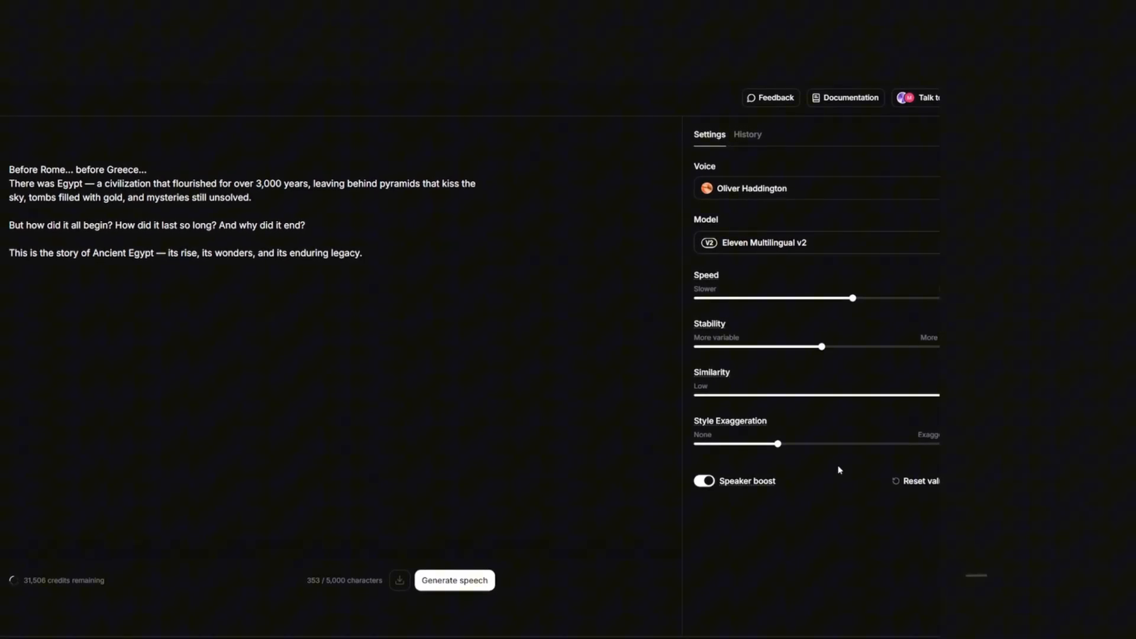
mouse_move(469, 587)
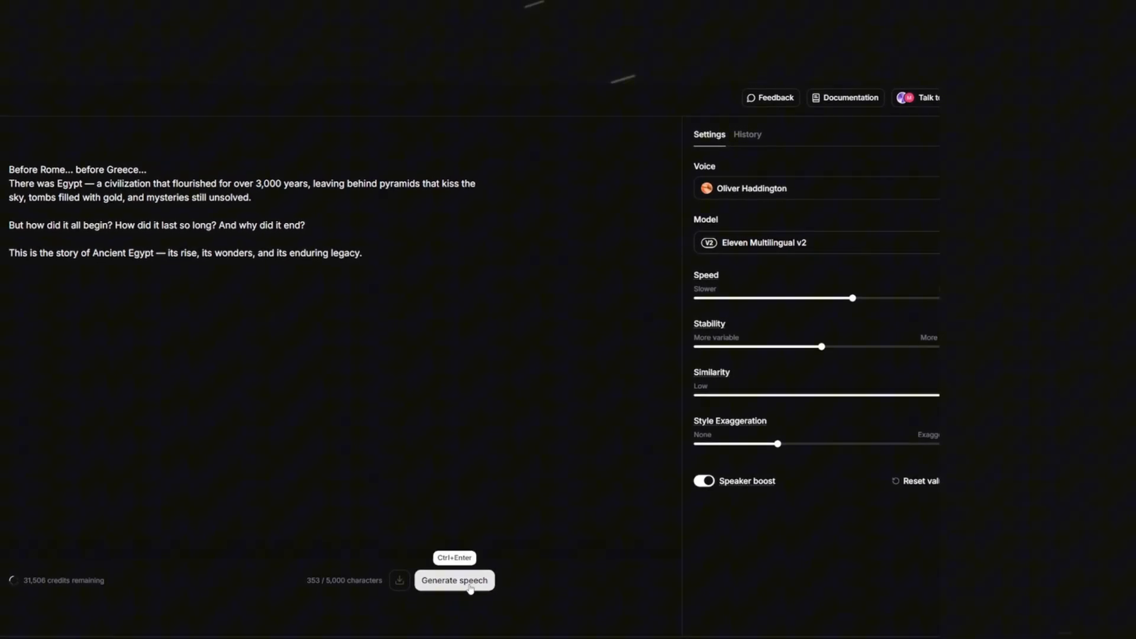
Generate the Oliver Haddington voiceover of the Egypt opening lines and play it back
left_click(454, 580)
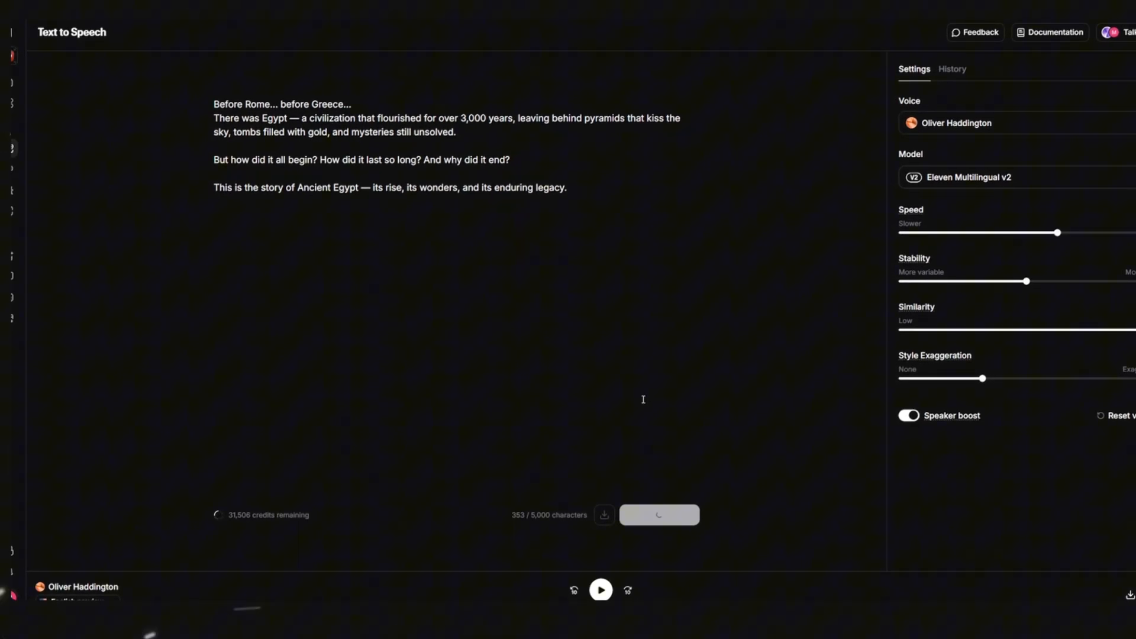
left_click(600, 590)
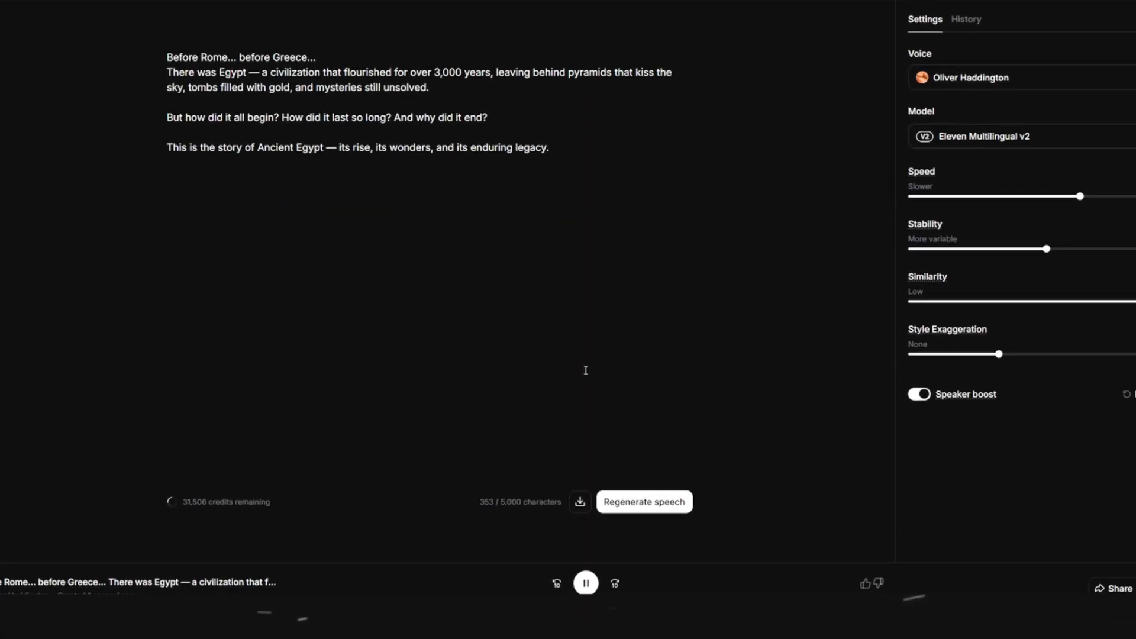
left_click(584, 582)
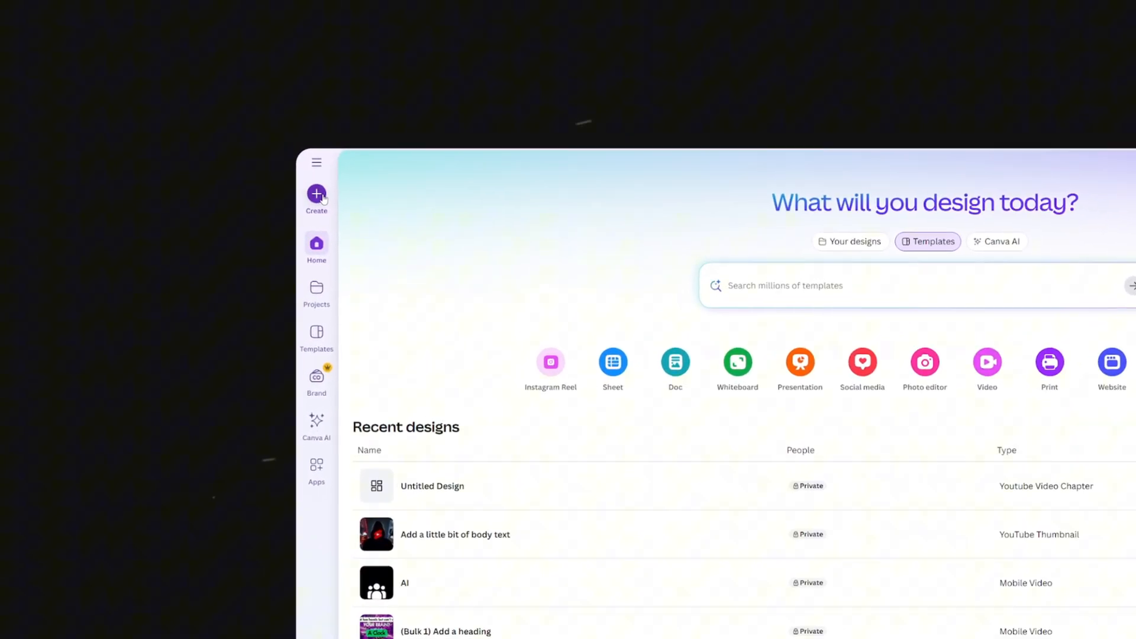
Create a new YouTube Thumbnail design by searching 'youtube' in Create a design
left_click(316, 200)
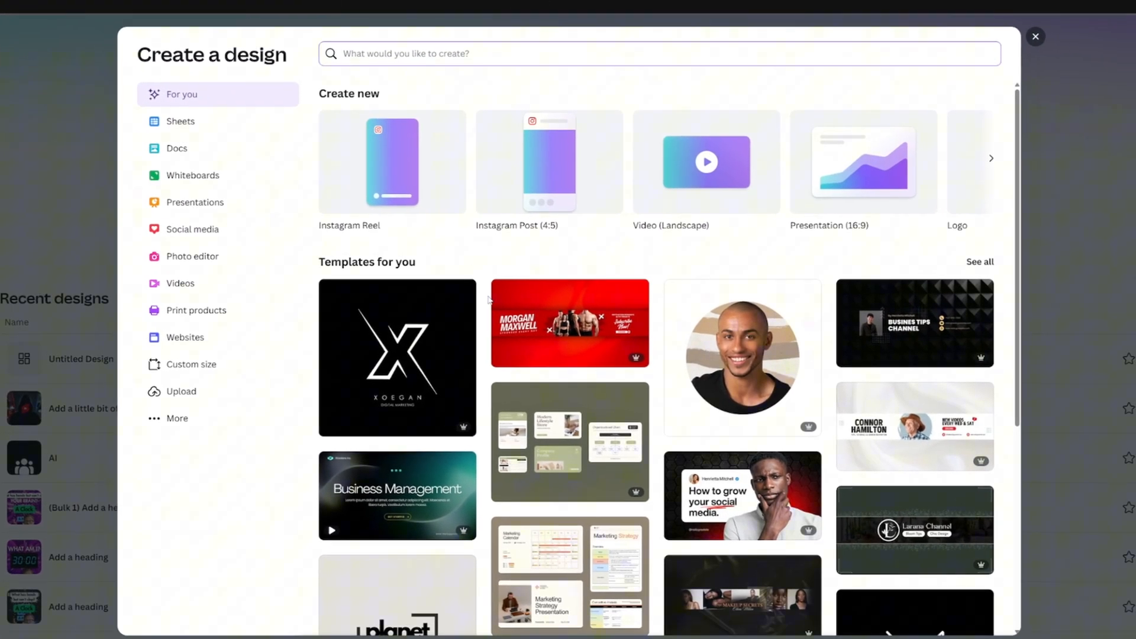
scroll("down", 3)
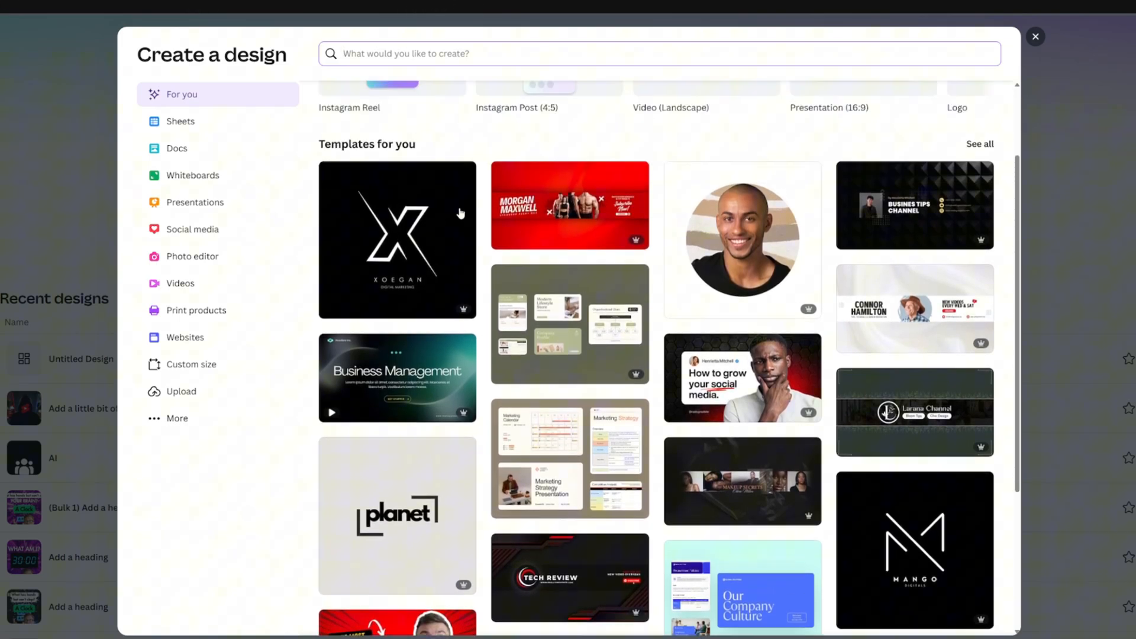
type("youtube")
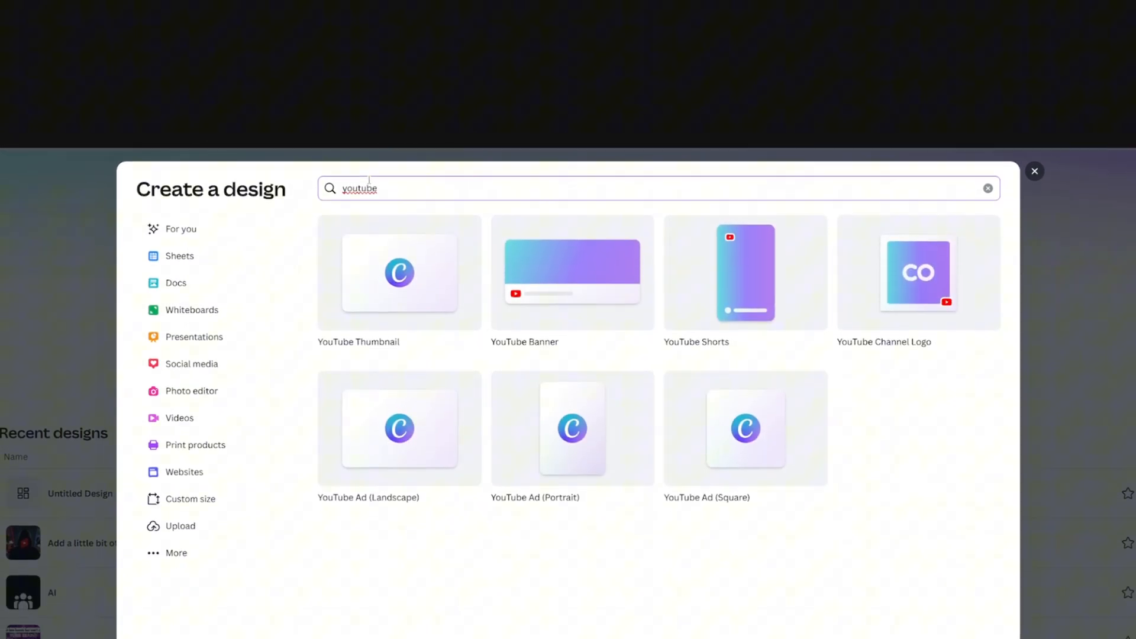
left_click(398, 273)
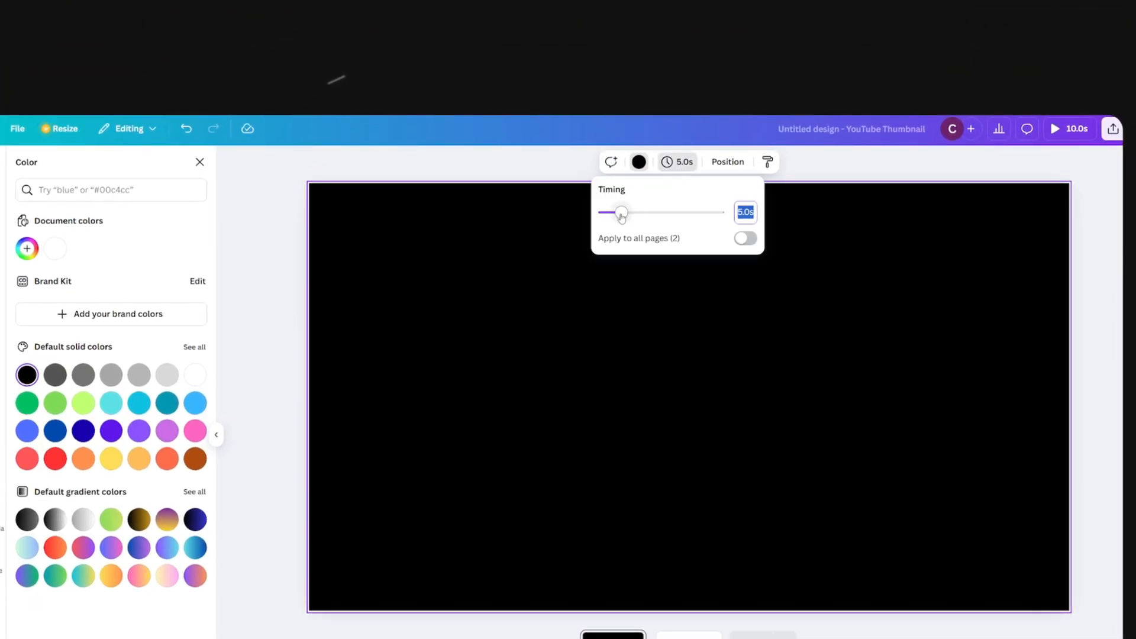
Shorten the black intro page to 0.5s and search 'pyramids' for a Sphinx photo
left_click_drag(620, 211, 604, 212)
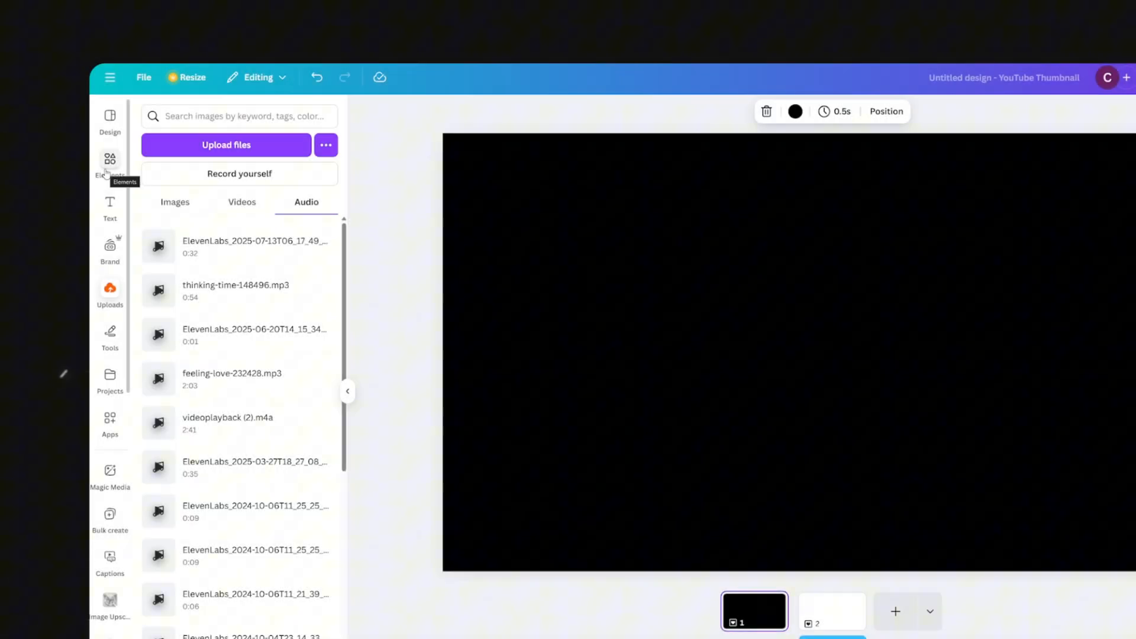
type("pyramids")
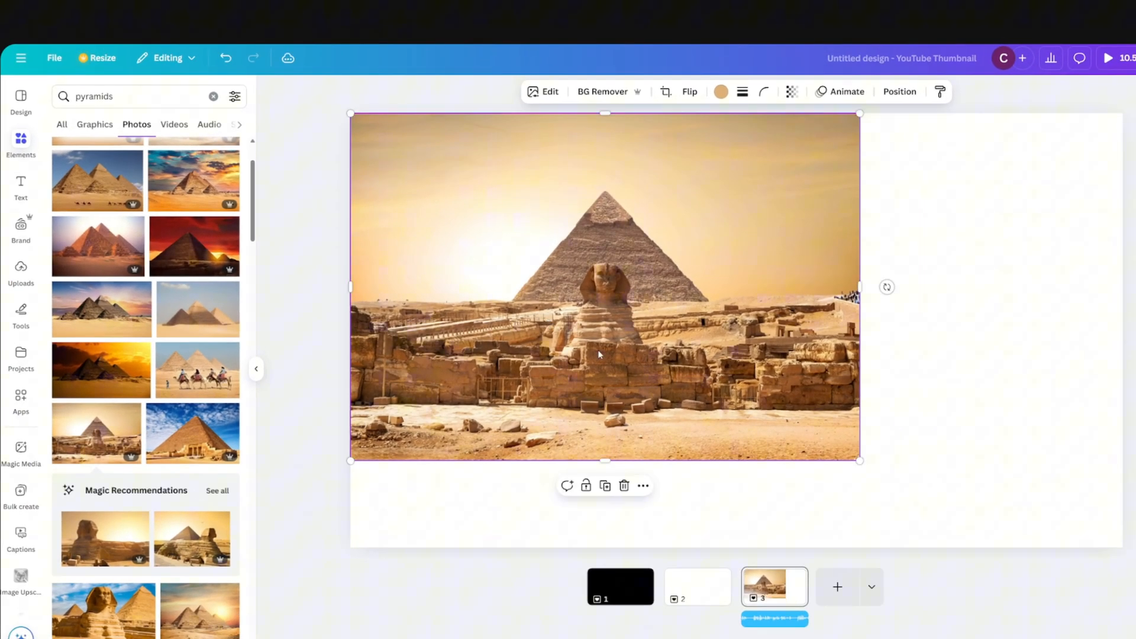
Enlarge the pyramid photo to fill its page and add an 'egypt' hieroglyph video next
left_click_drag(858, 286, 1020, 326)
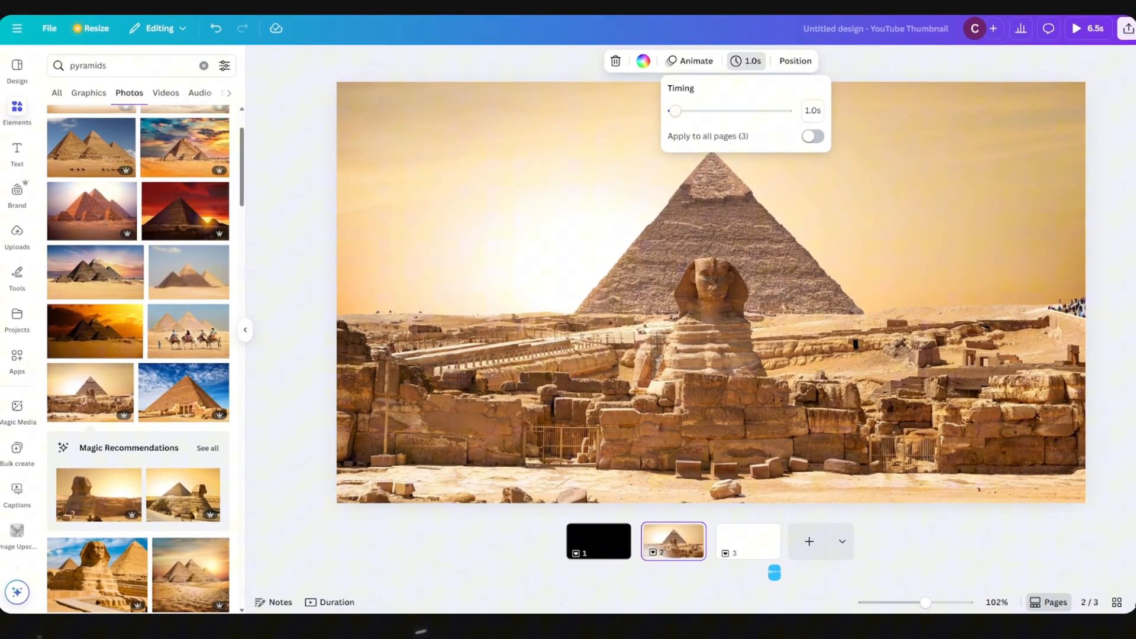
left_click(673, 531)
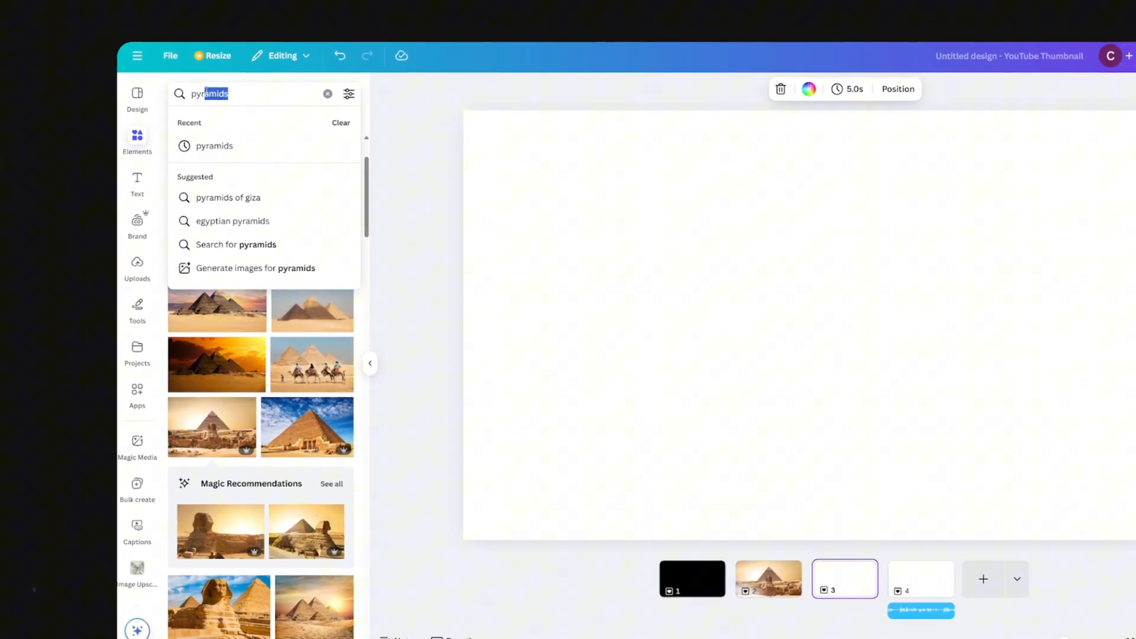
type("egypt")
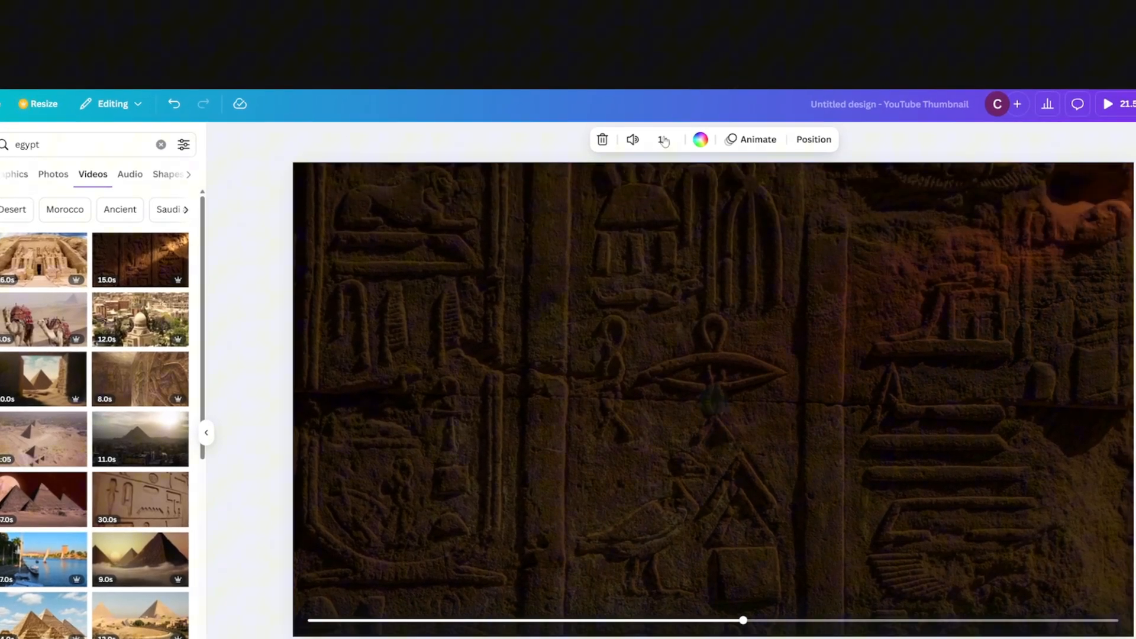
left_click(661, 139)
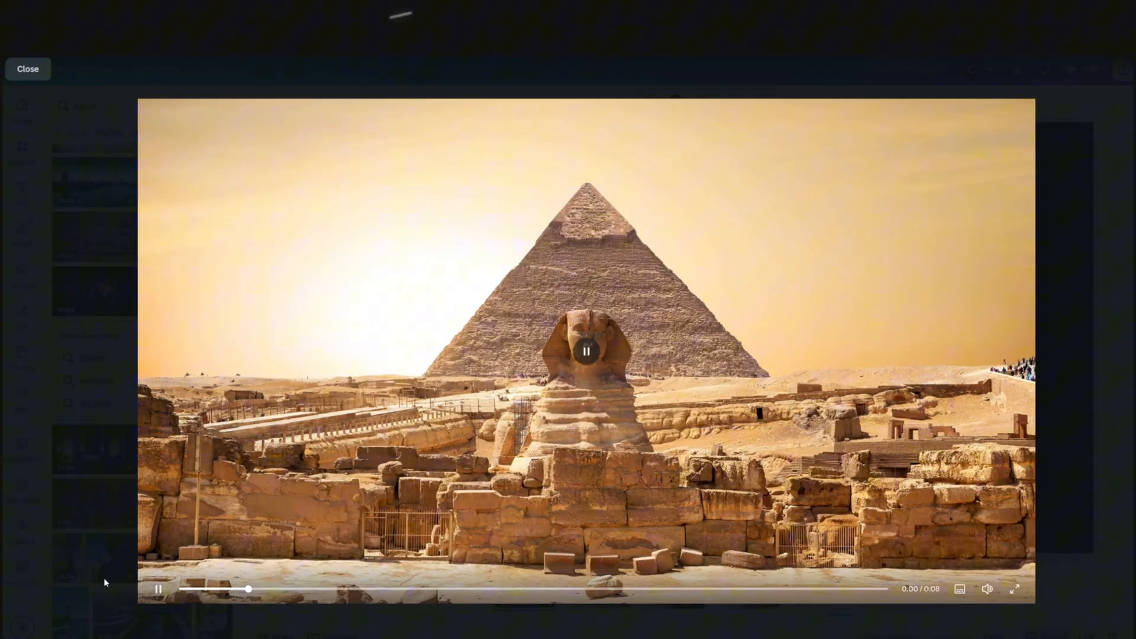
Add a 'sunset' video and send it behind the cut-out pyramid photo in Layers
left_click(28, 69)
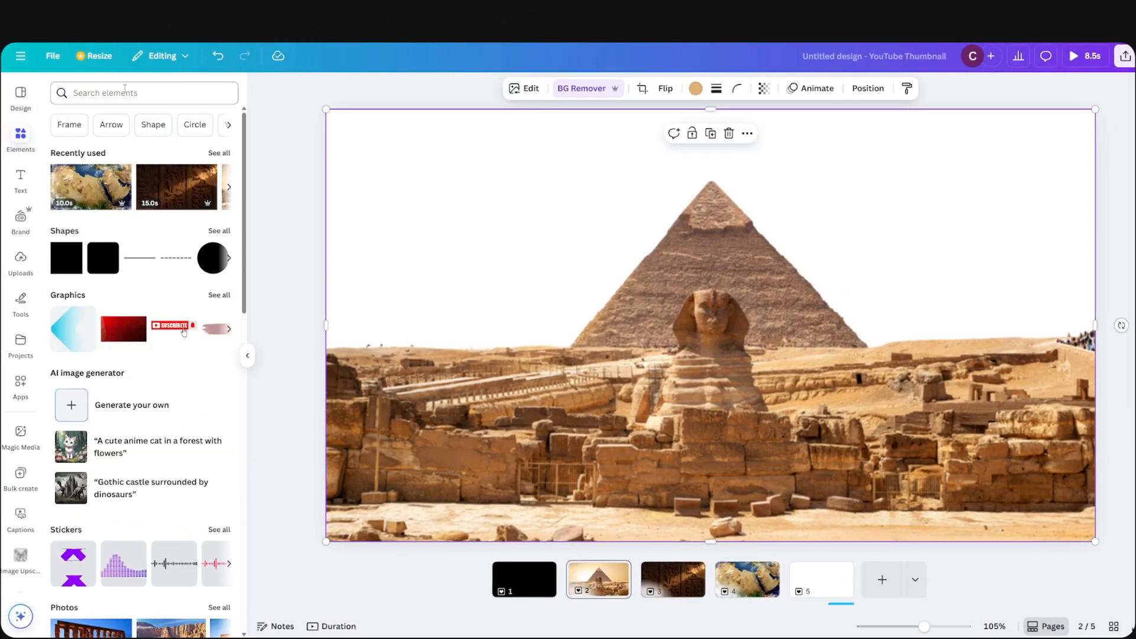
type("sunset")
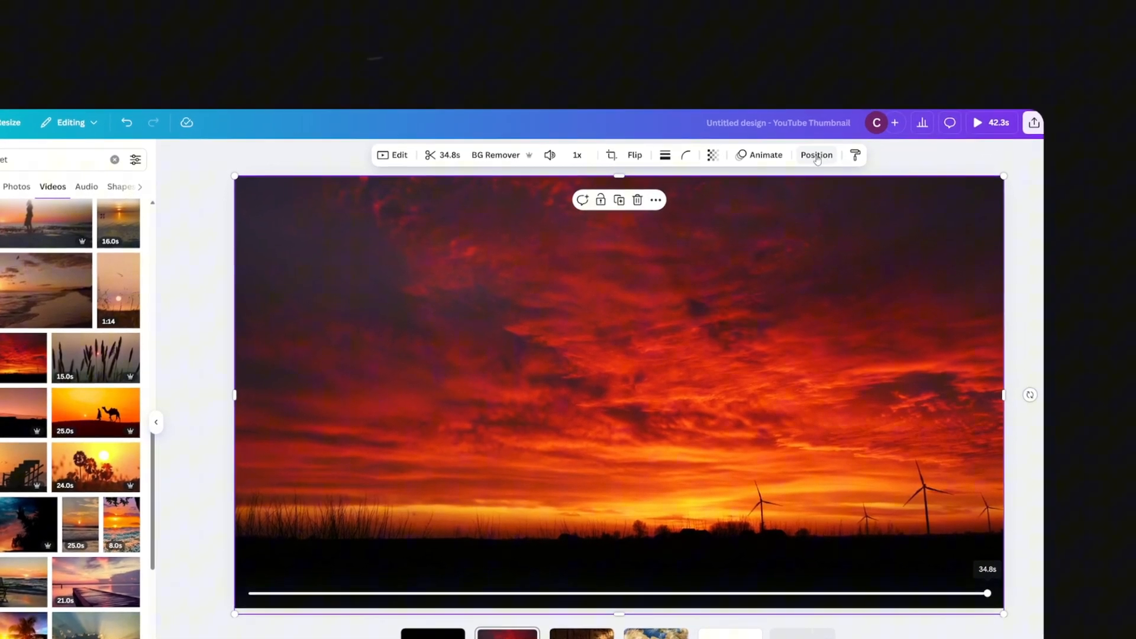
left_click(816, 154)
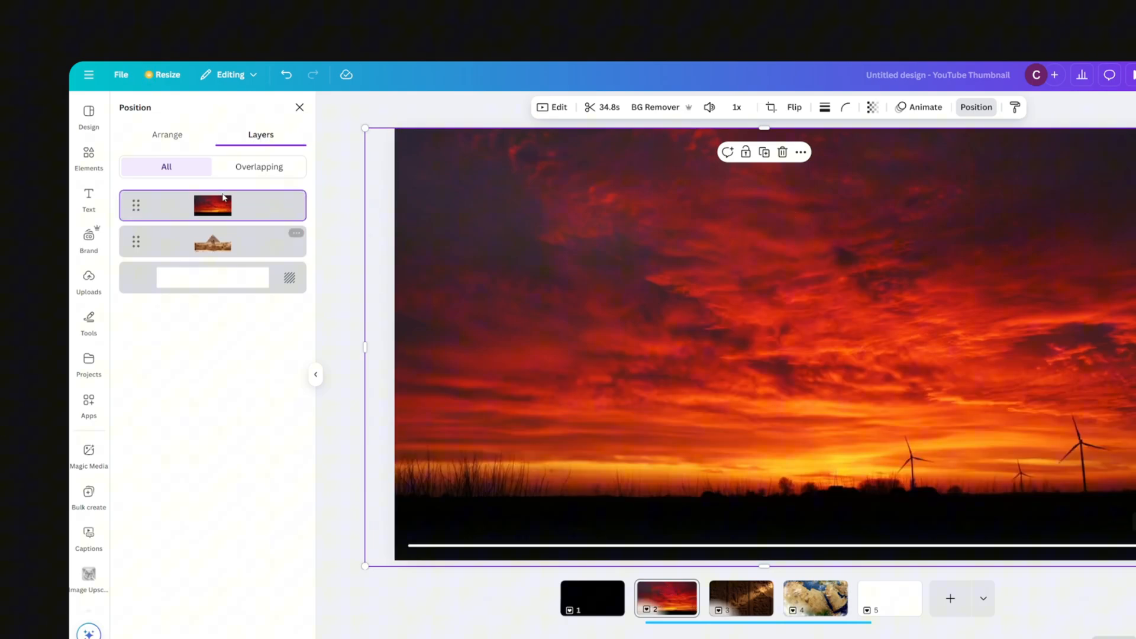
left_click(213, 243)
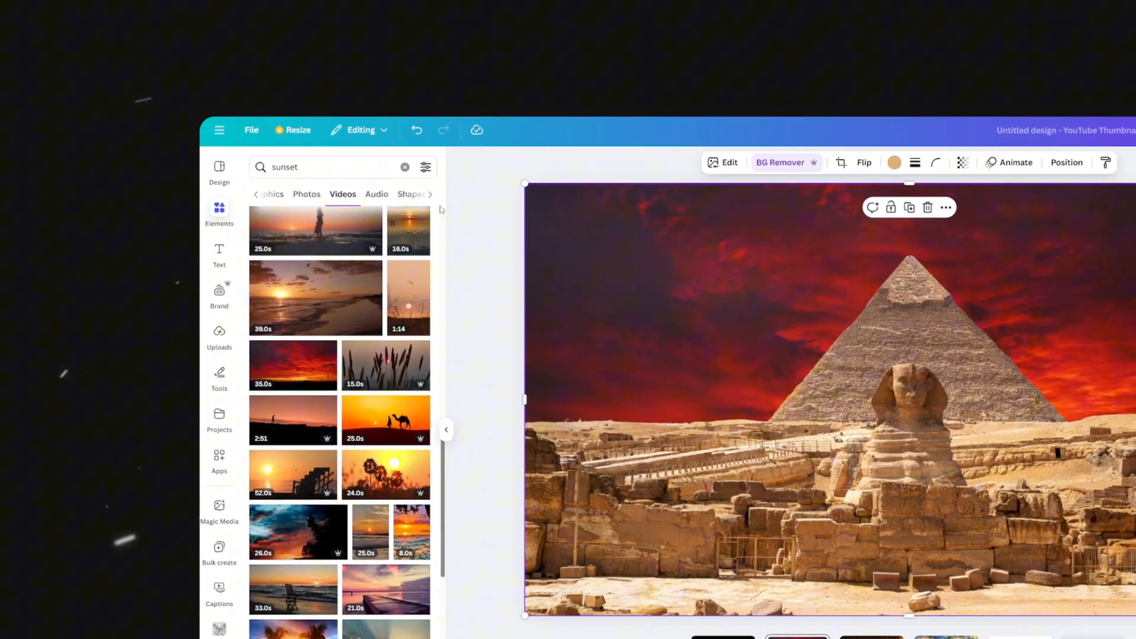
Add a dusty 'camera' film overlay clip and adjust its transparency
type("camera overlay")
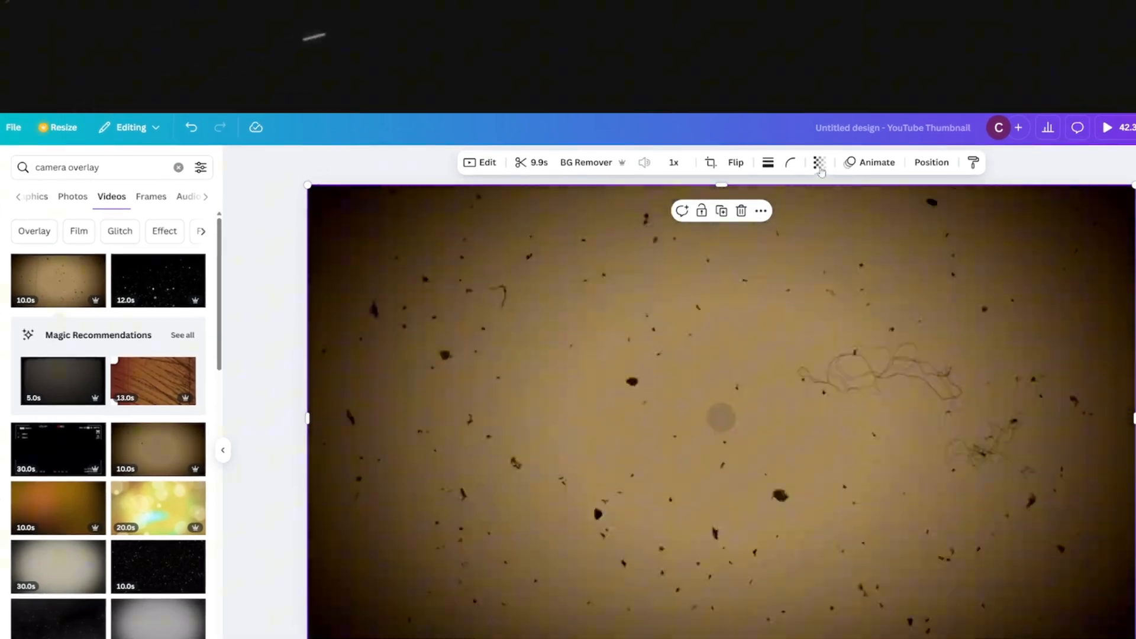
left_click(819, 162)
type("camels")
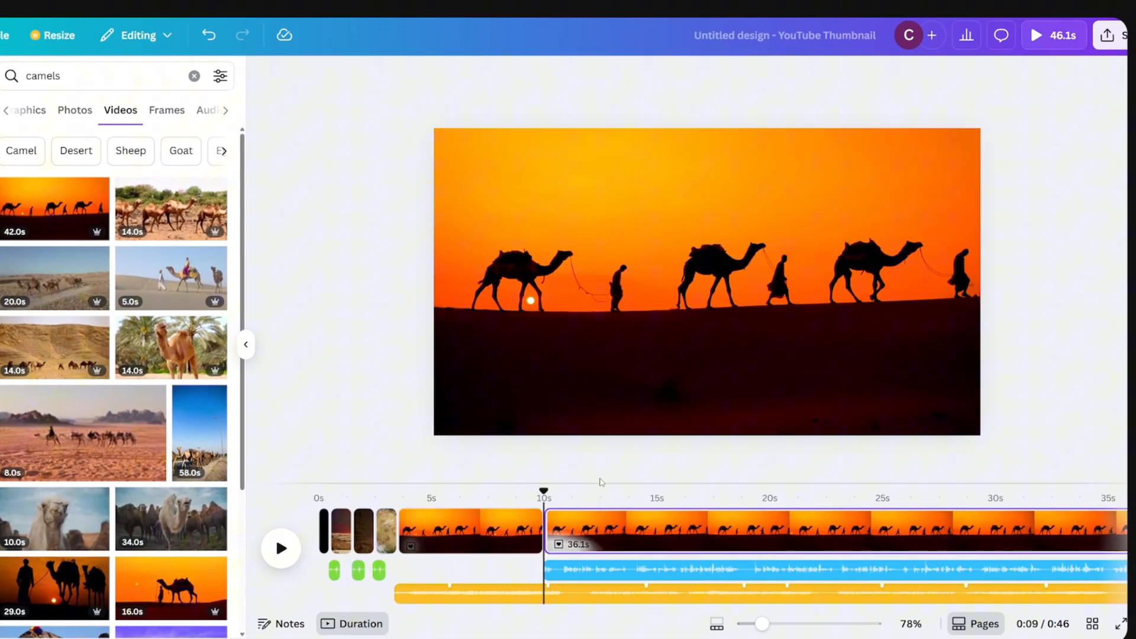
Add 'egypt pyramids' clips and a Slide transition between the map and caravan scenes
type("egypt pyramids")
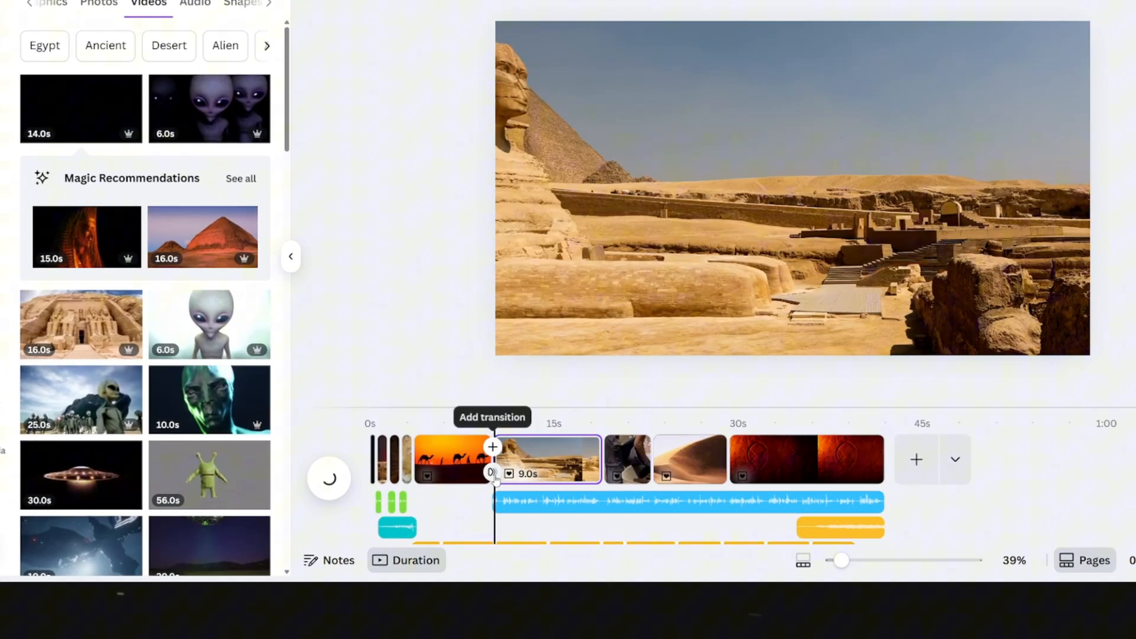
left_click(491, 447)
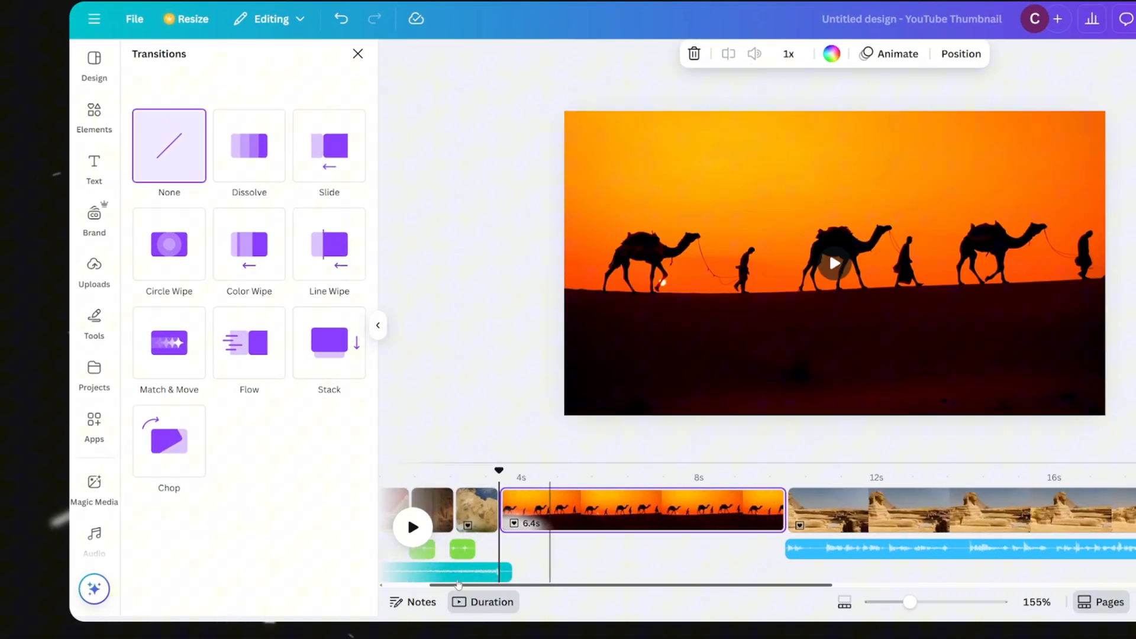
left_click(329, 145)
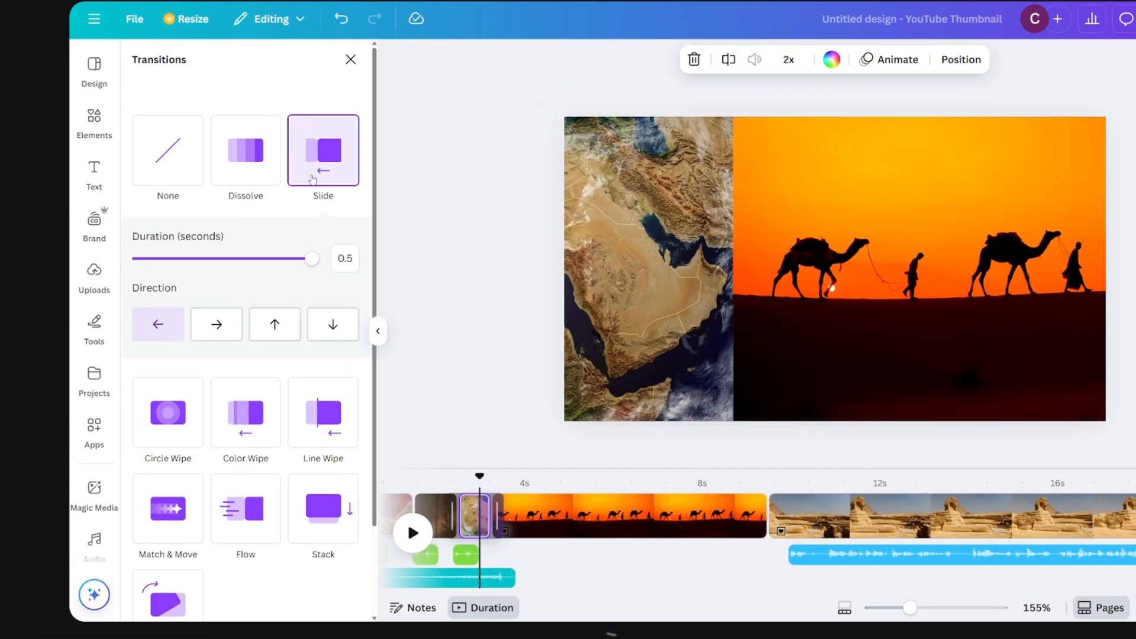